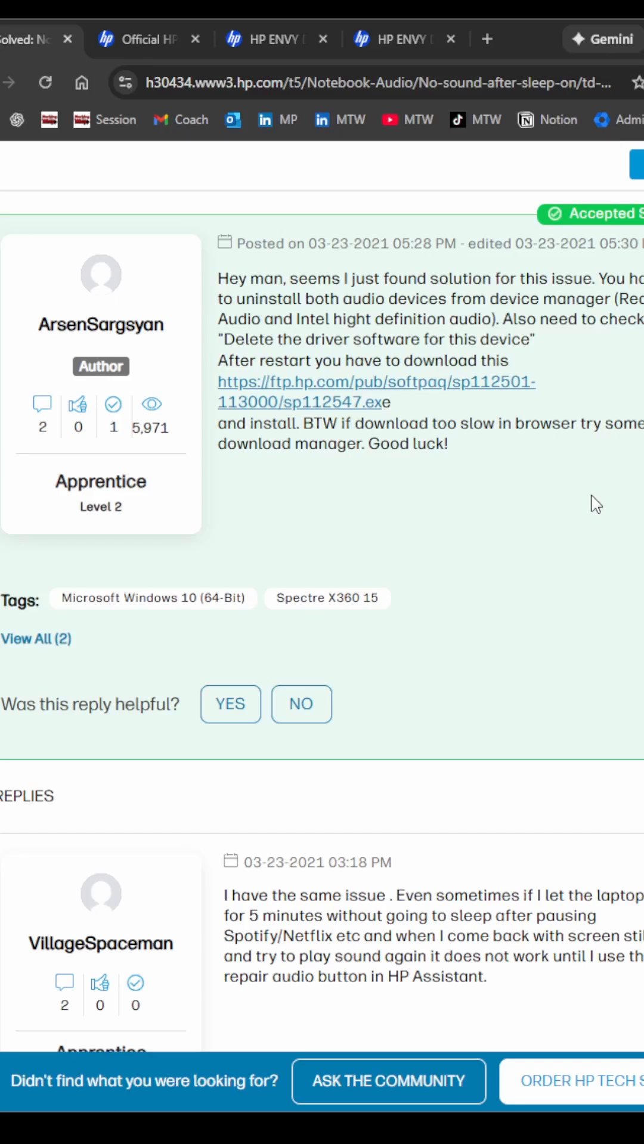
{"action": "mouse_move", "coordinate": [502, 507]}
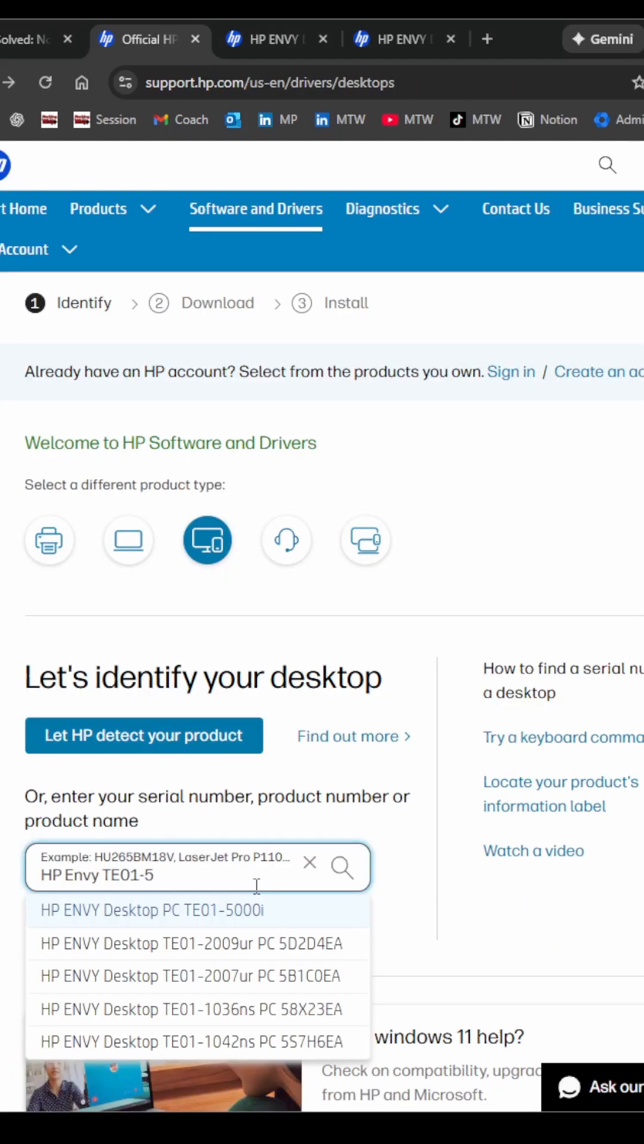
{"action": "mouse_move", "coordinate": [386, 358]}
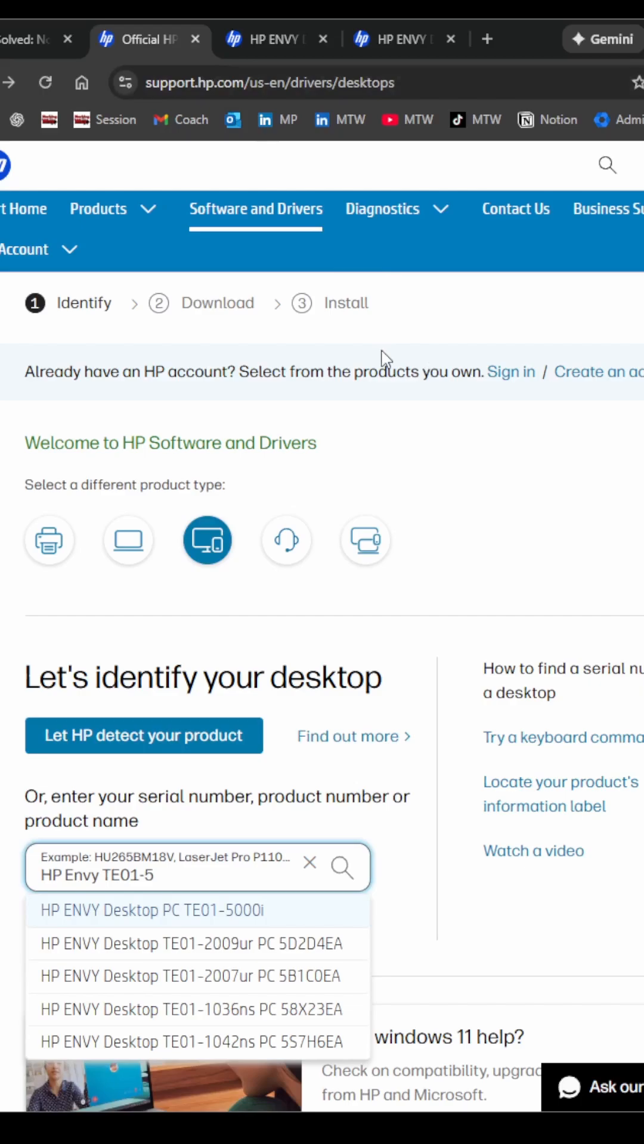
{"action": "mouse_move", "coordinate": [246, 279]}
{"action": "type", "text": "-"}
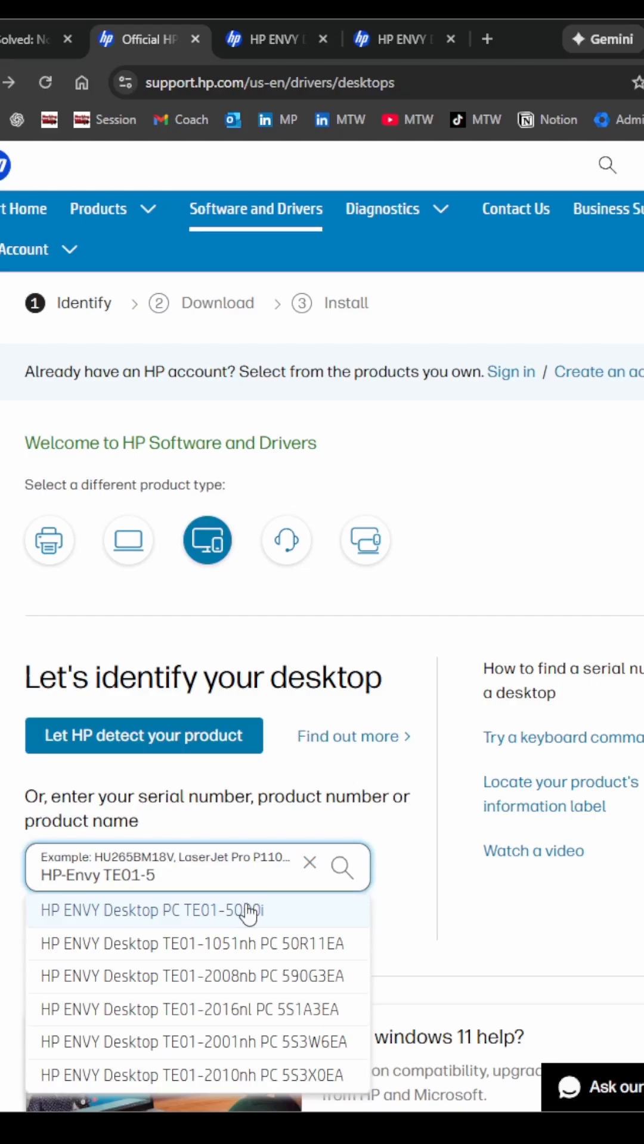
- Select HP ENVY TE01-5000i, submit Windows 11, and expand the Realtek HD Audio Driver details
{"action": "left_click", "coordinate": [151, 910]}
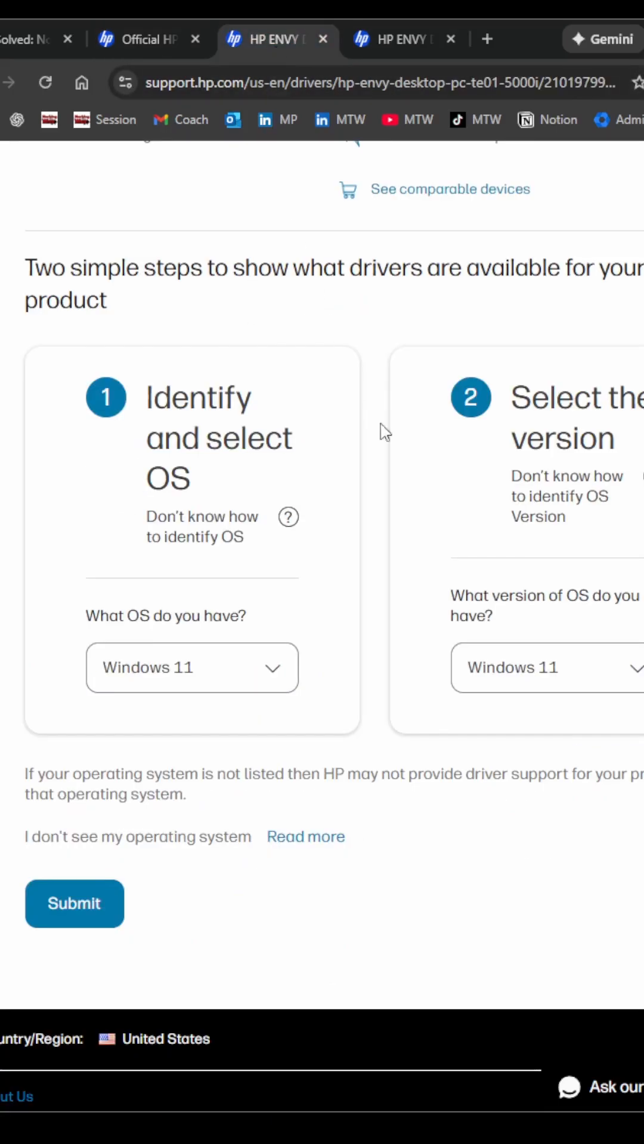
{"action": "mouse_move", "coordinate": [261, 579]}
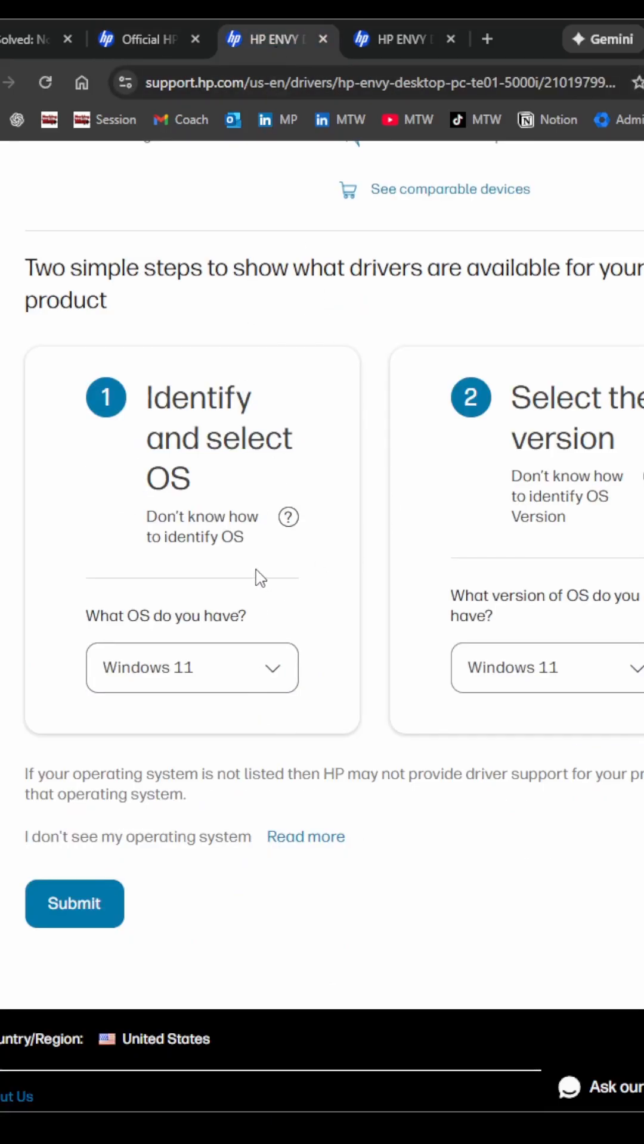
{"action": "mouse_move", "coordinate": [252, 693]}
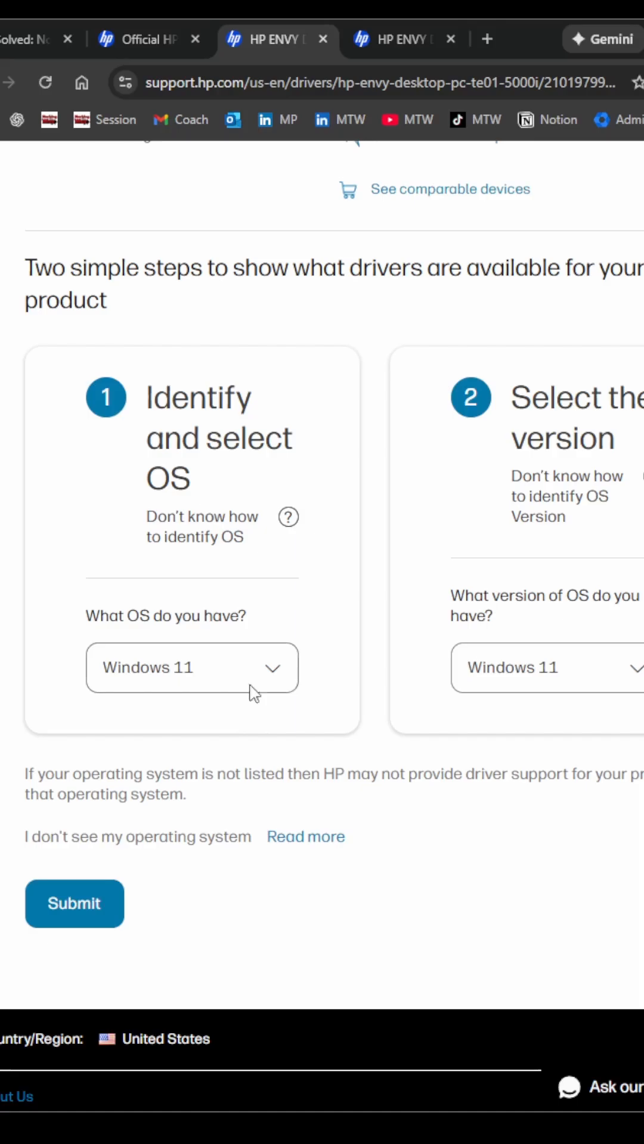
{"action": "left_click", "coordinate": [546, 668]}
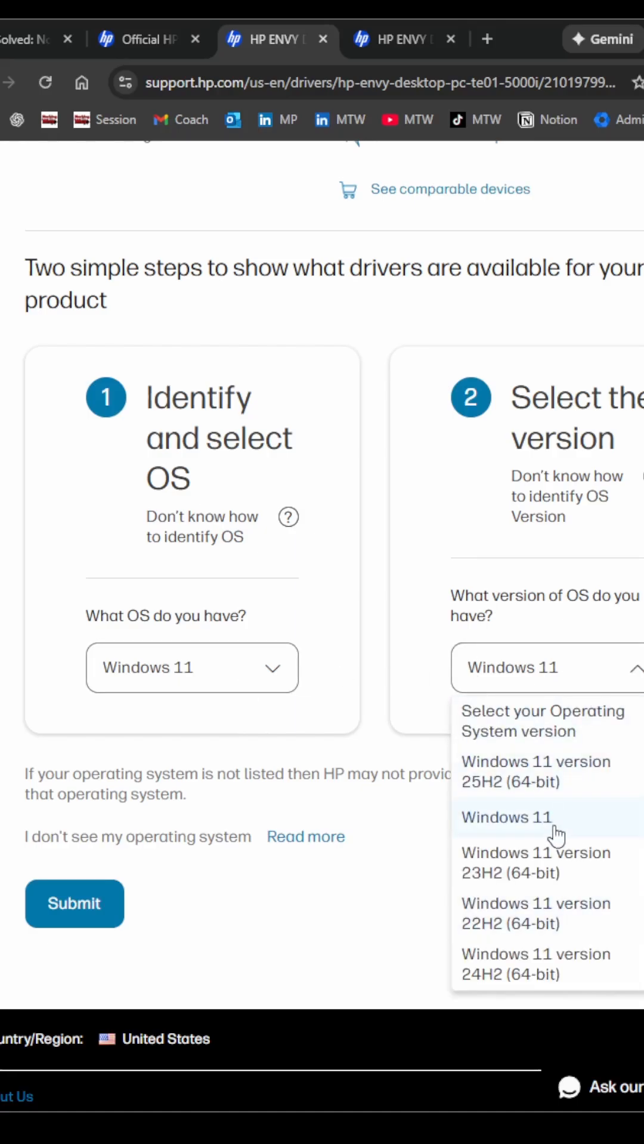
{"action": "left_click", "coordinate": [506, 817]}
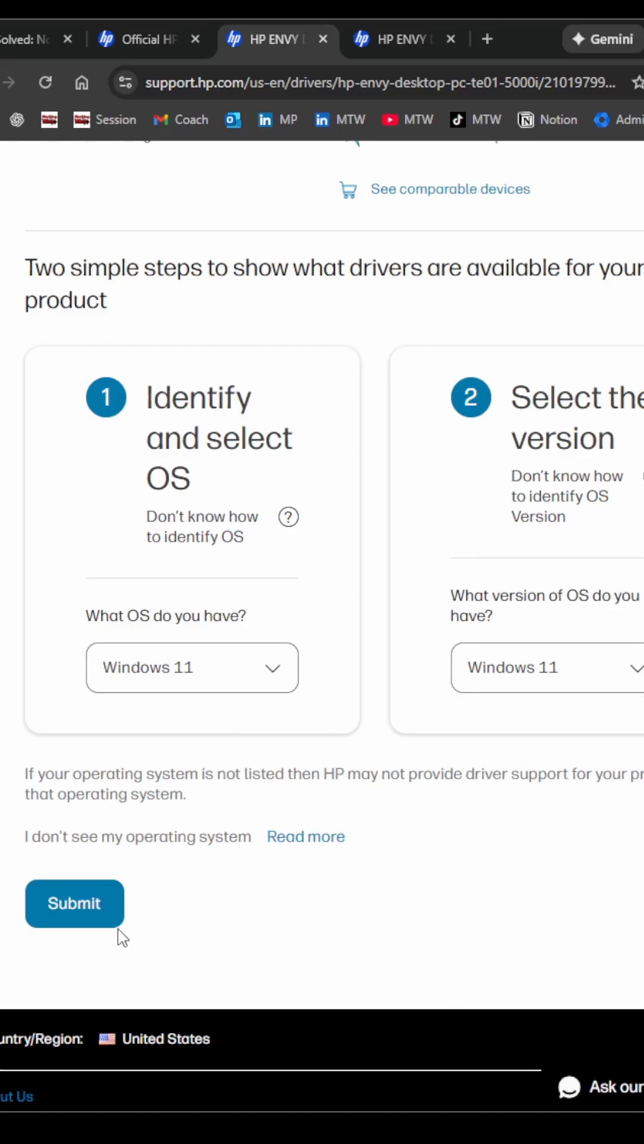
{"action": "left_click", "coordinate": [74, 904]}
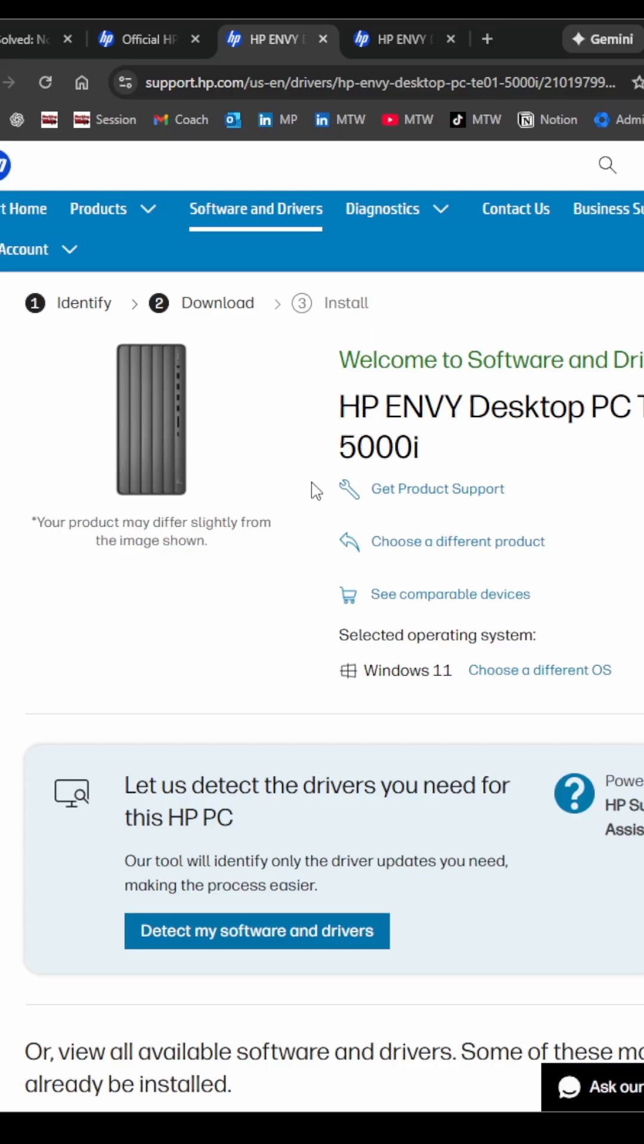
{"action": "scroll", "scroll_direction": "down", "scroll_amount": 3}
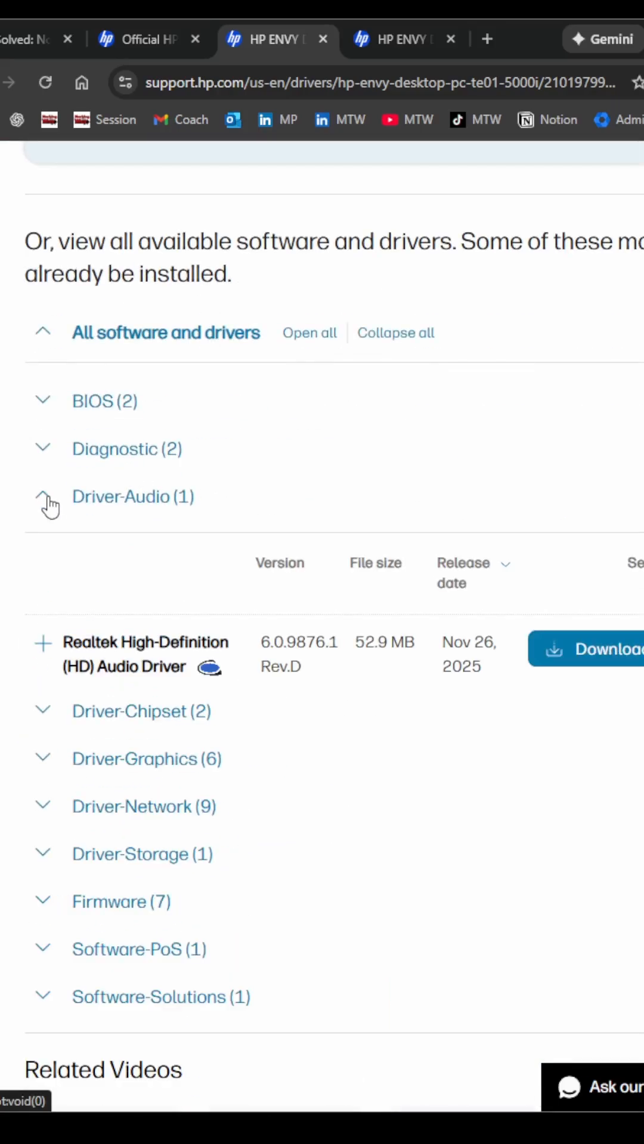
{"action": "mouse_move", "coordinate": [152, 505]}
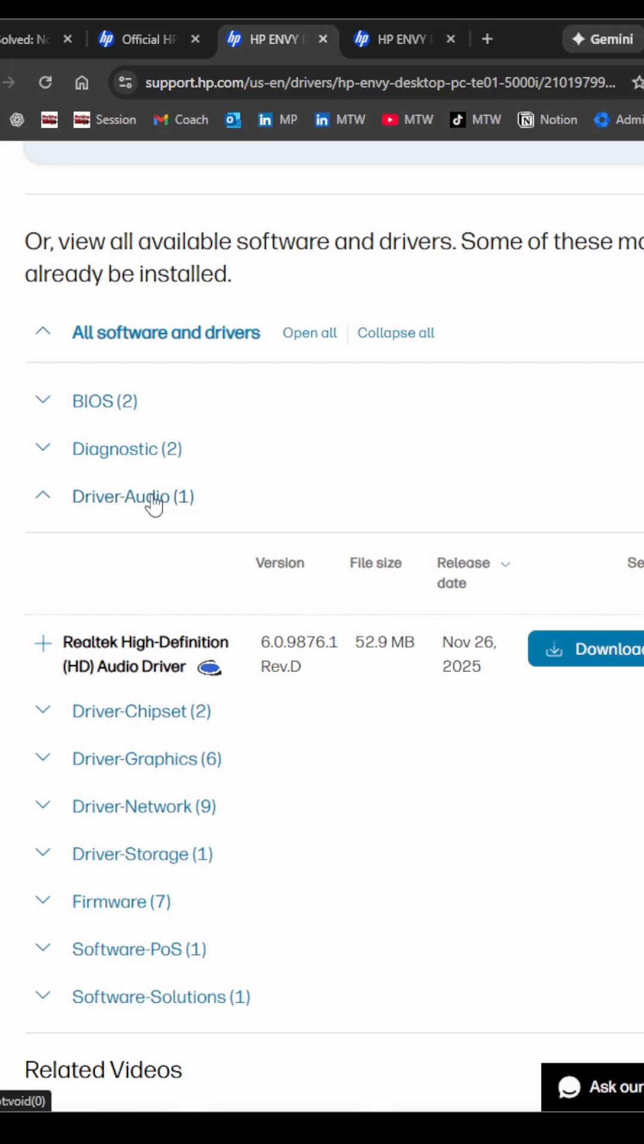
{"action": "mouse_move", "coordinate": [48, 650]}
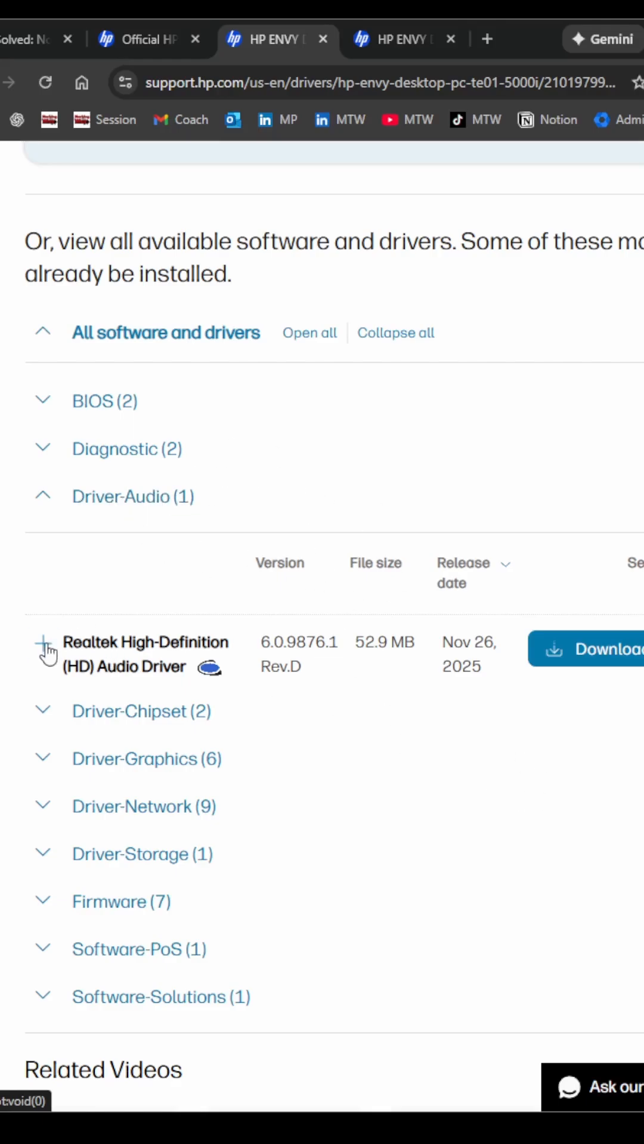
{"action": "left_click", "coordinate": [43, 645]}
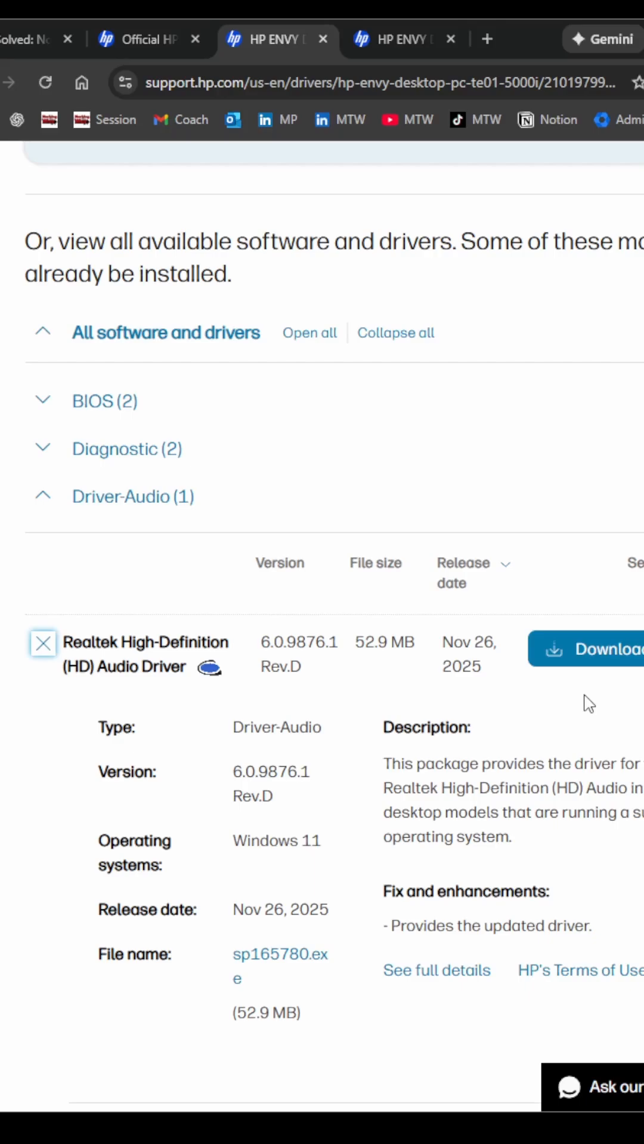
{"action": "mouse_move", "coordinate": [598, 650]}
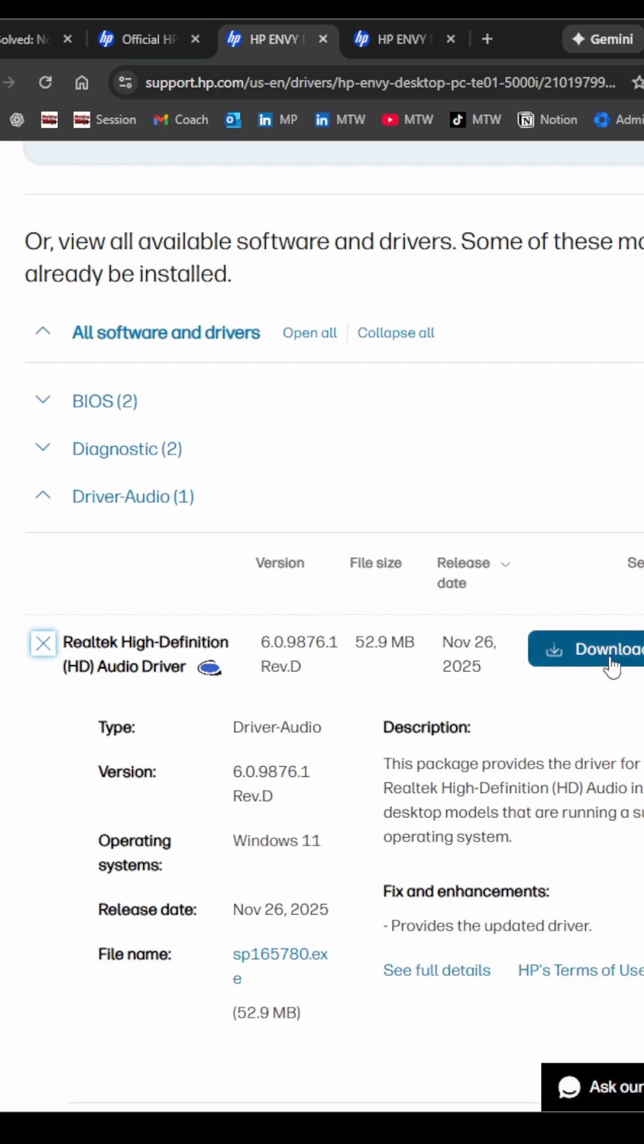
{"action": "mouse_move", "coordinate": [634, 737]}
{"action": "type", "text": "device"}
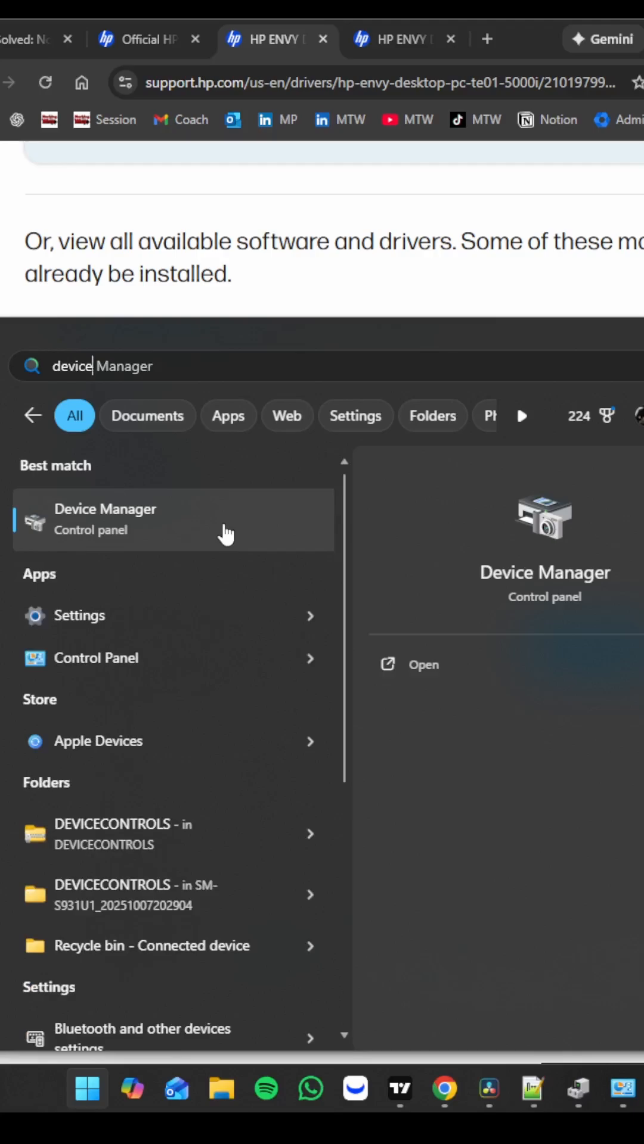
{"action": "mouse_move", "coordinate": [192, 536]}
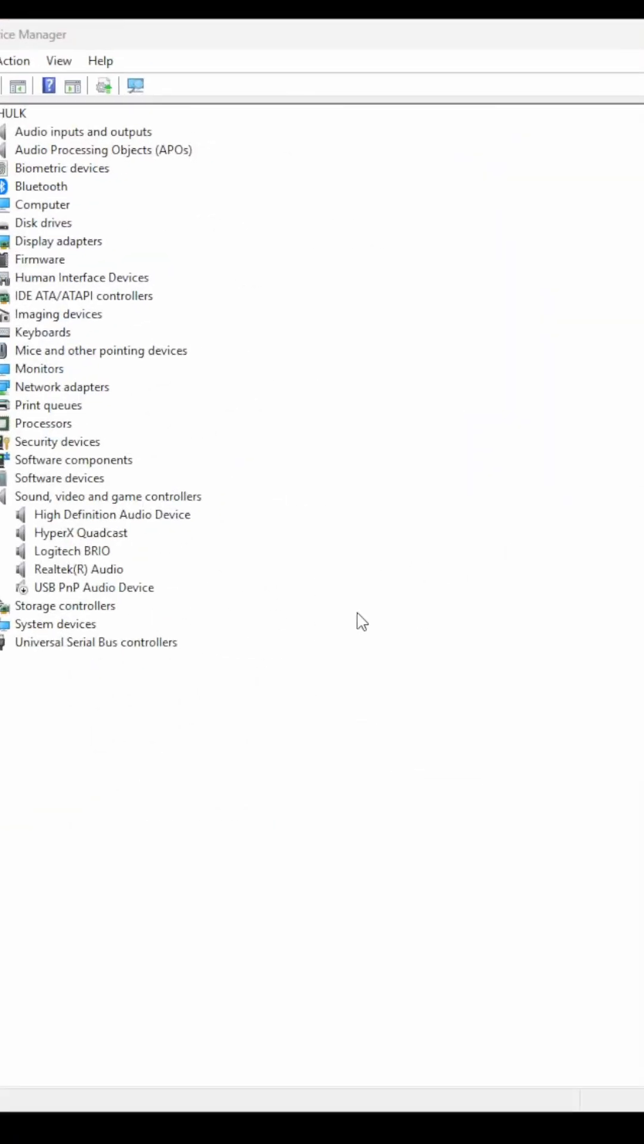
{"action": "left_click", "coordinate": [108, 496]}
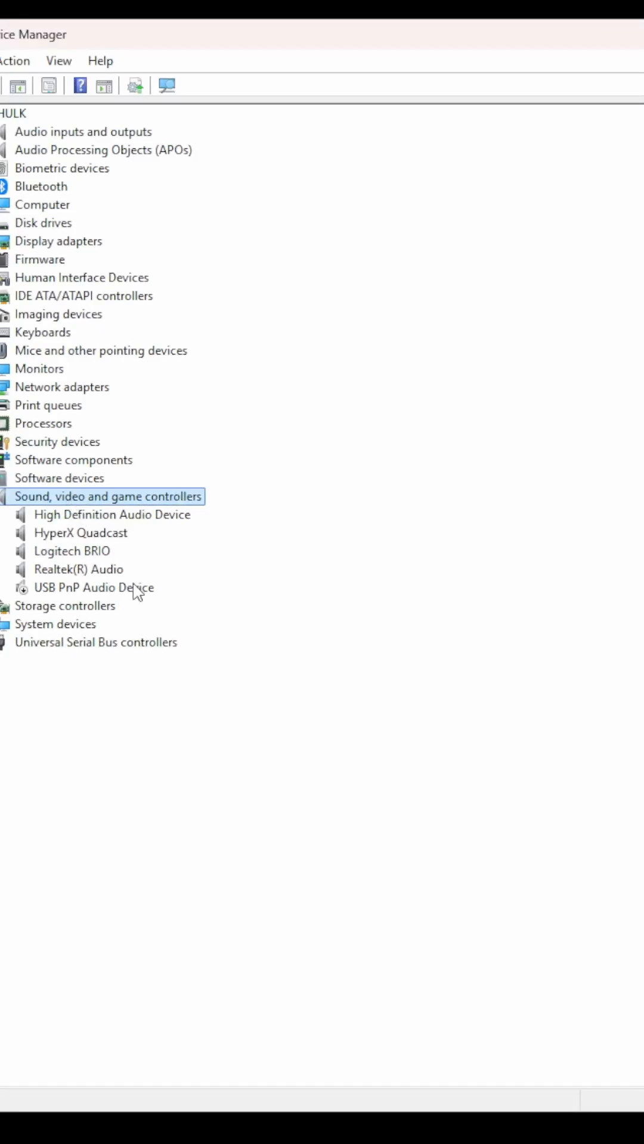
{"action": "mouse_move", "coordinate": [114, 578]}
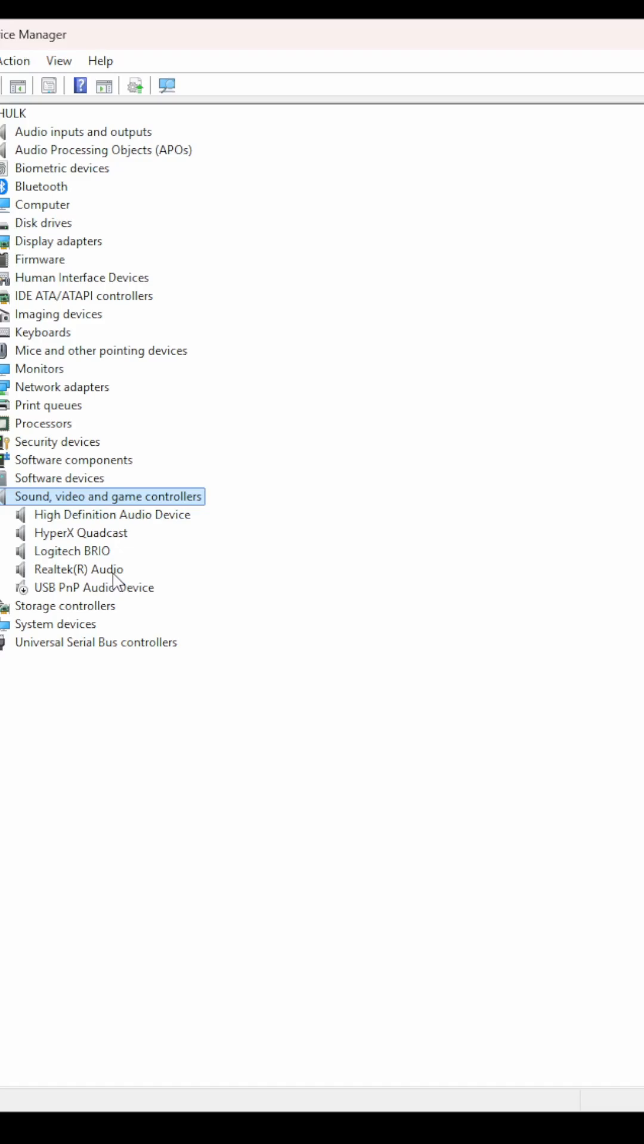
{"action": "left_click", "coordinate": [79, 569]}
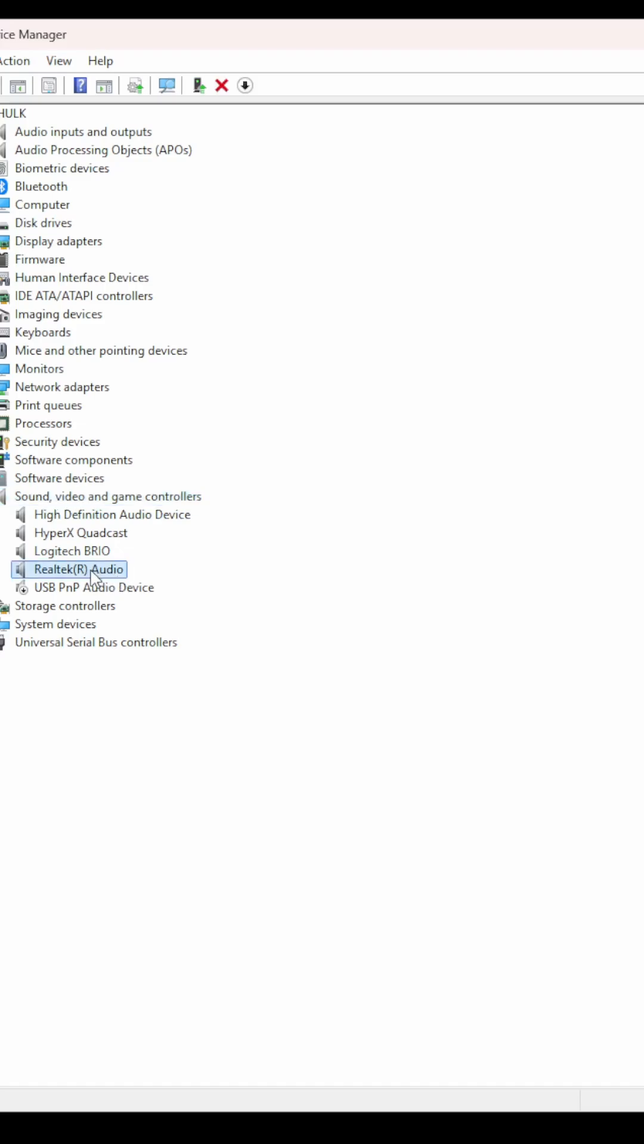
{"action": "right_click", "coordinate": [71, 569]}
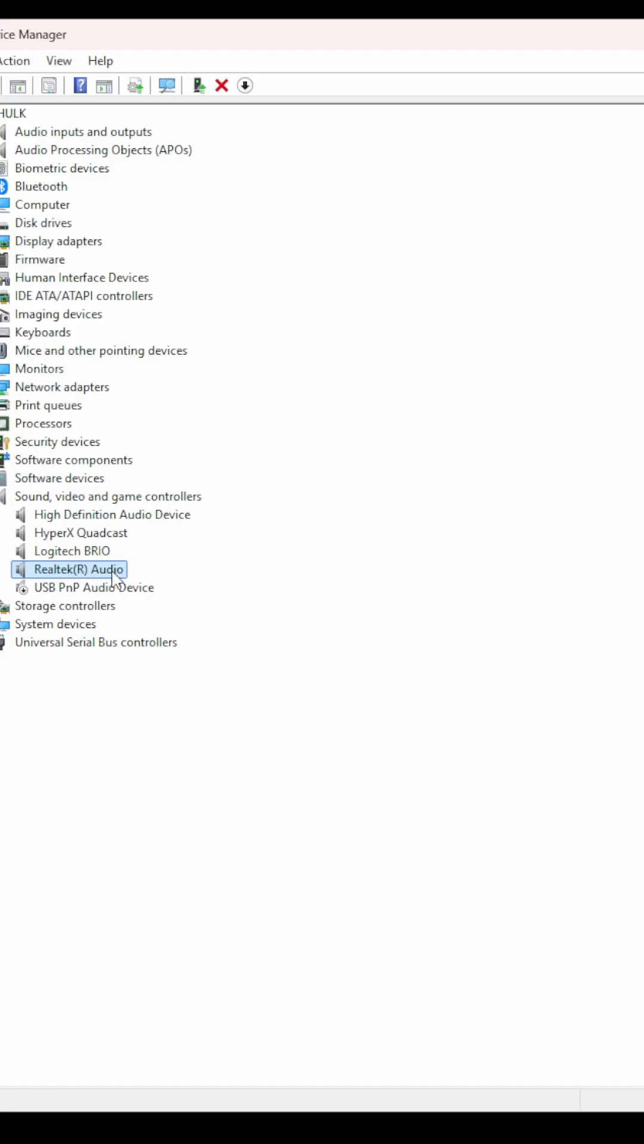
{"action": "mouse_move", "coordinate": [114, 576]}
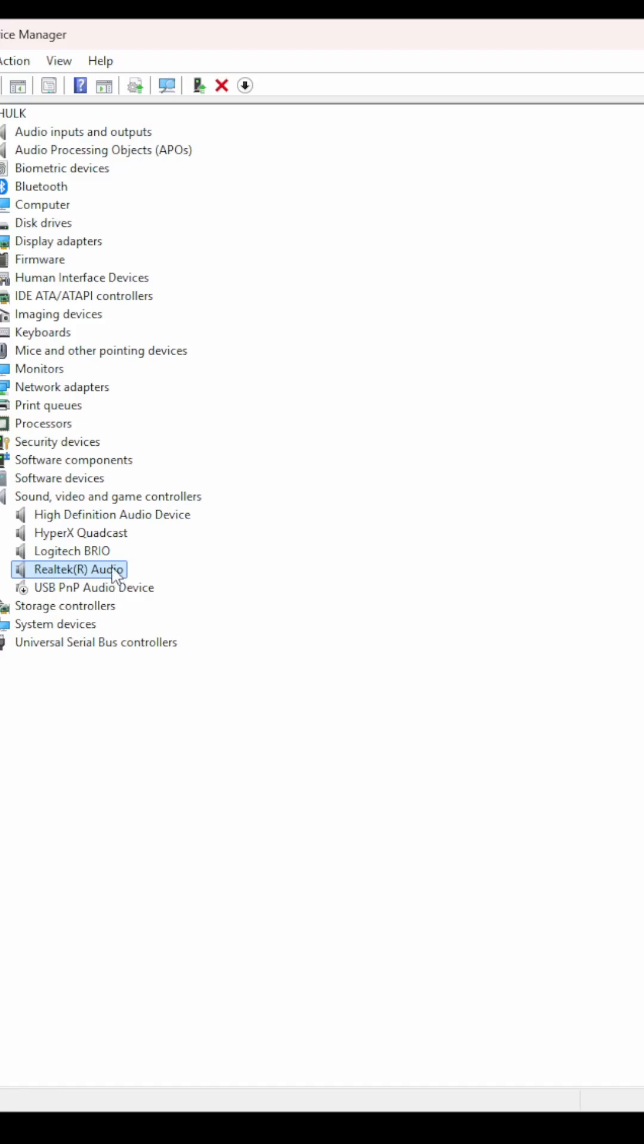
{"action": "mouse_move", "coordinate": [113, 490]}
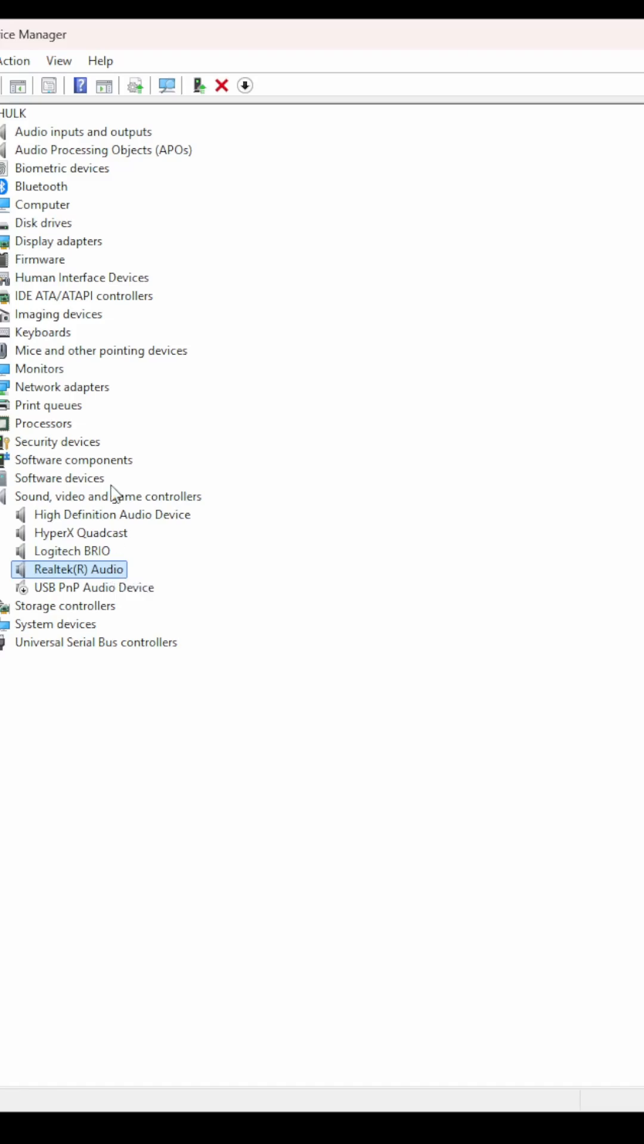
{"action": "mouse_move", "coordinate": [100, 607]}
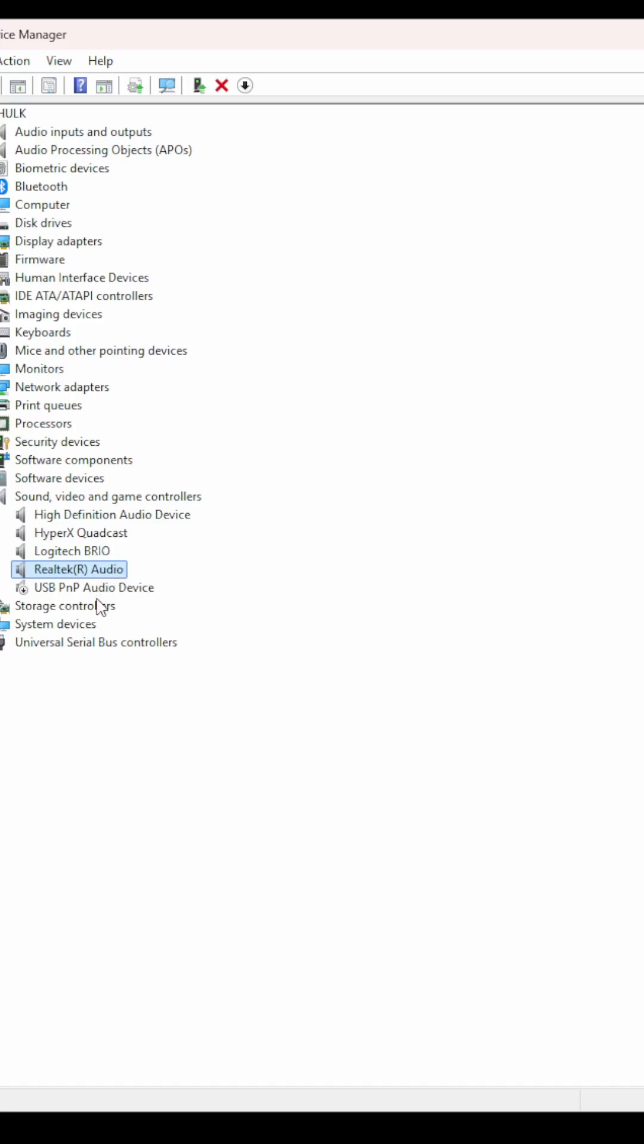
{"action": "mouse_move", "coordinate": [100, 627]}
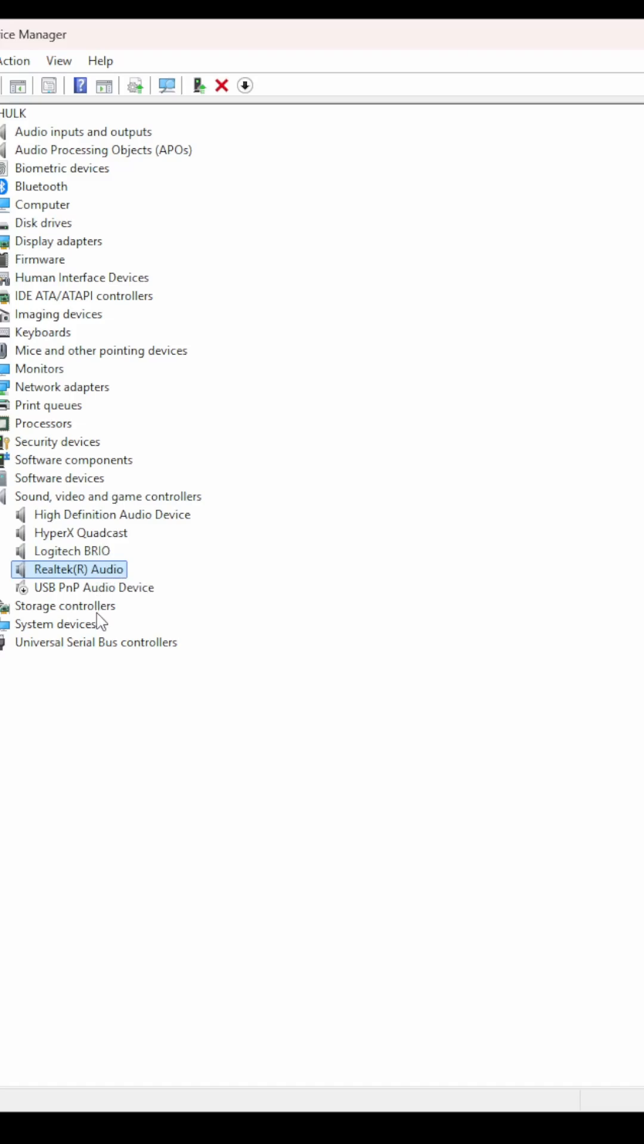
{"action": "mouse_move", "coordinate": [101, 629]}
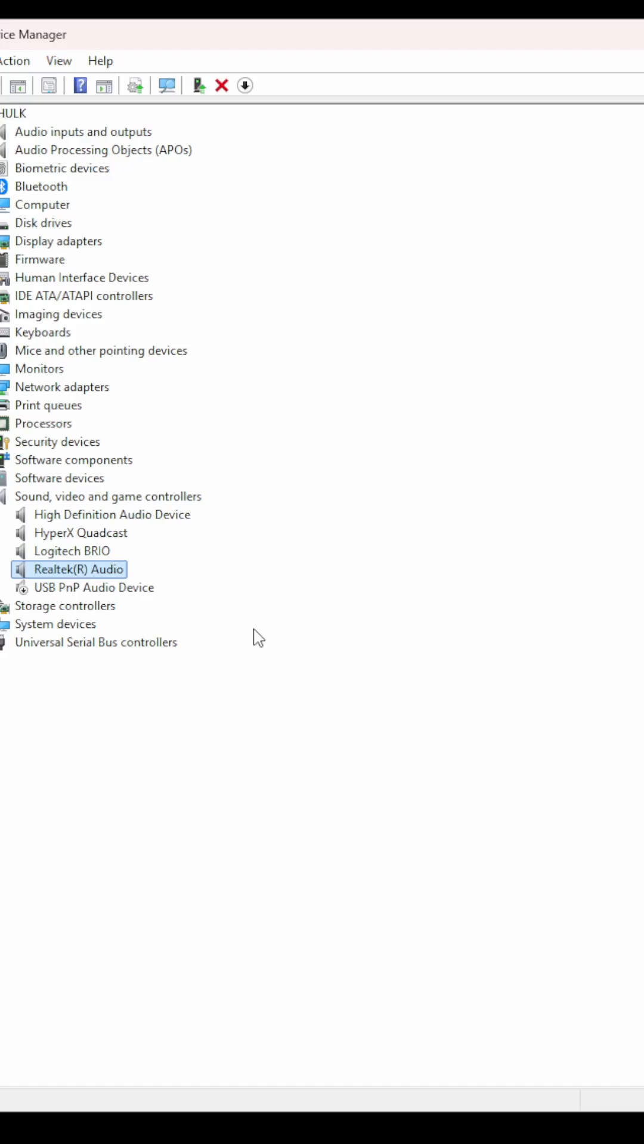
{"action": "mouse_move", "coordinate": [561, 728]}
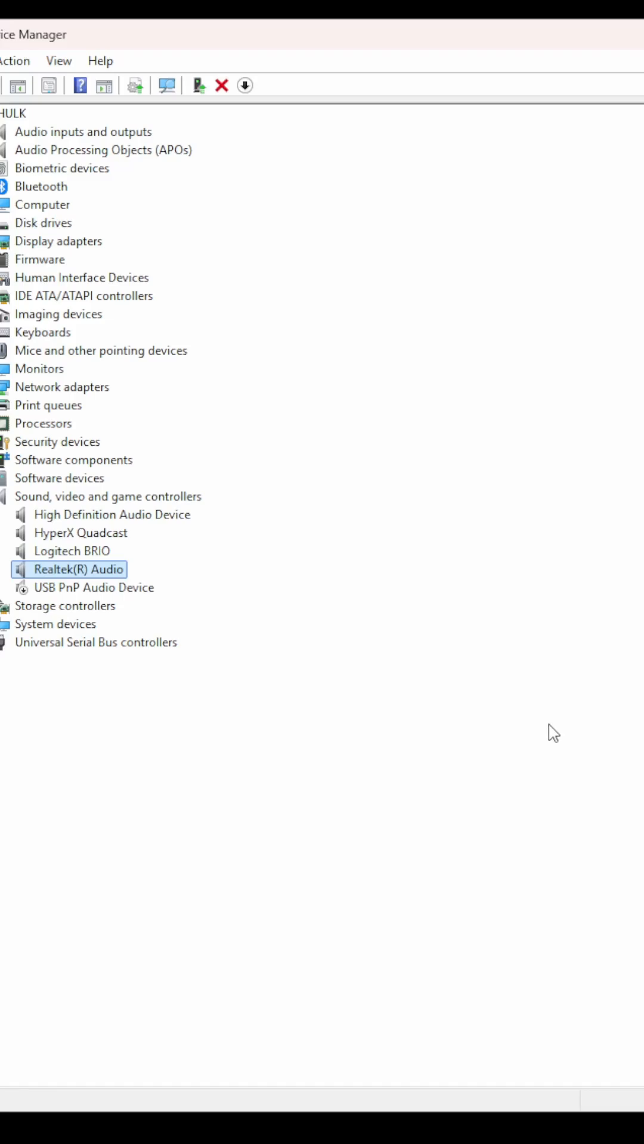
{"action": "mouse_move", "coordinate": [548, 702]}
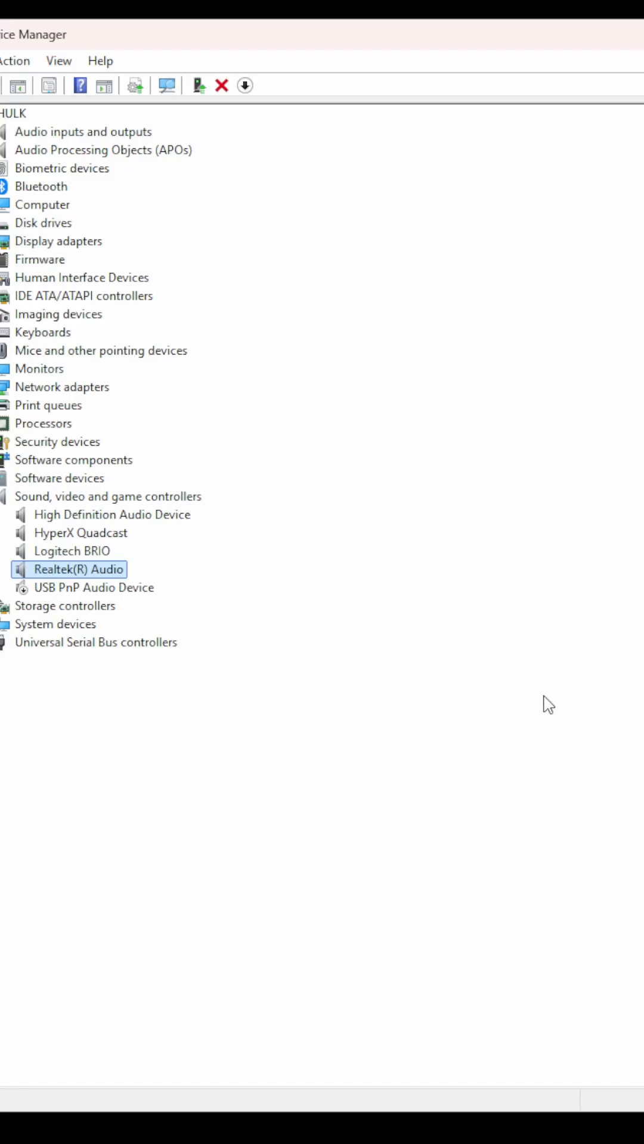
{"action": "mouse_move", "coordinate": [546, 806]}
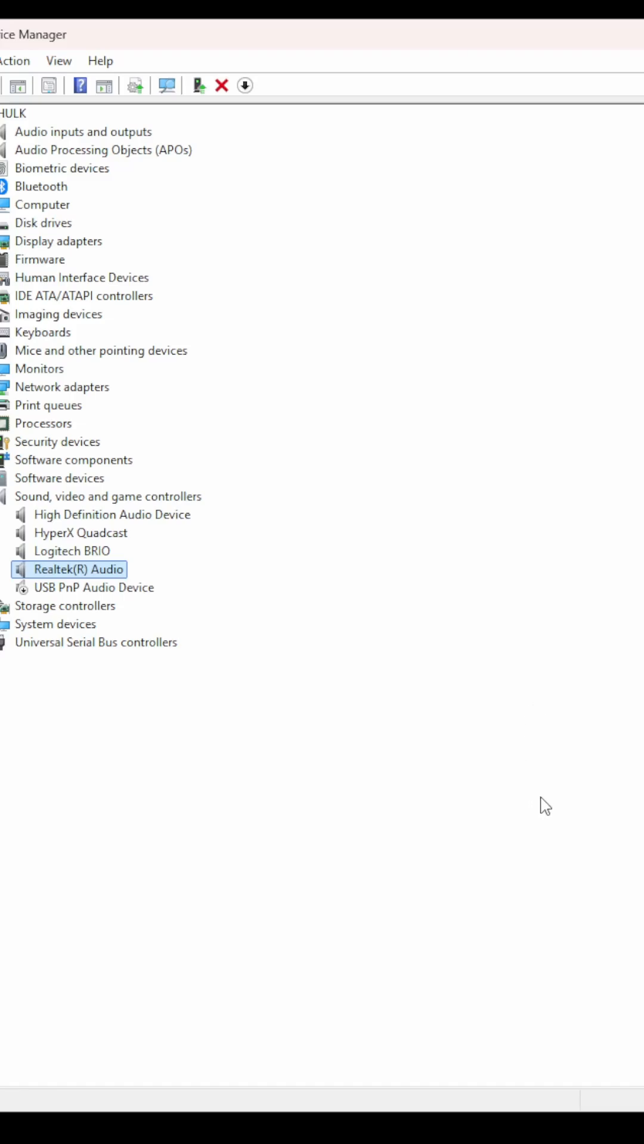
{"action": "mouse_move", "coordinate": [592, 1017]}
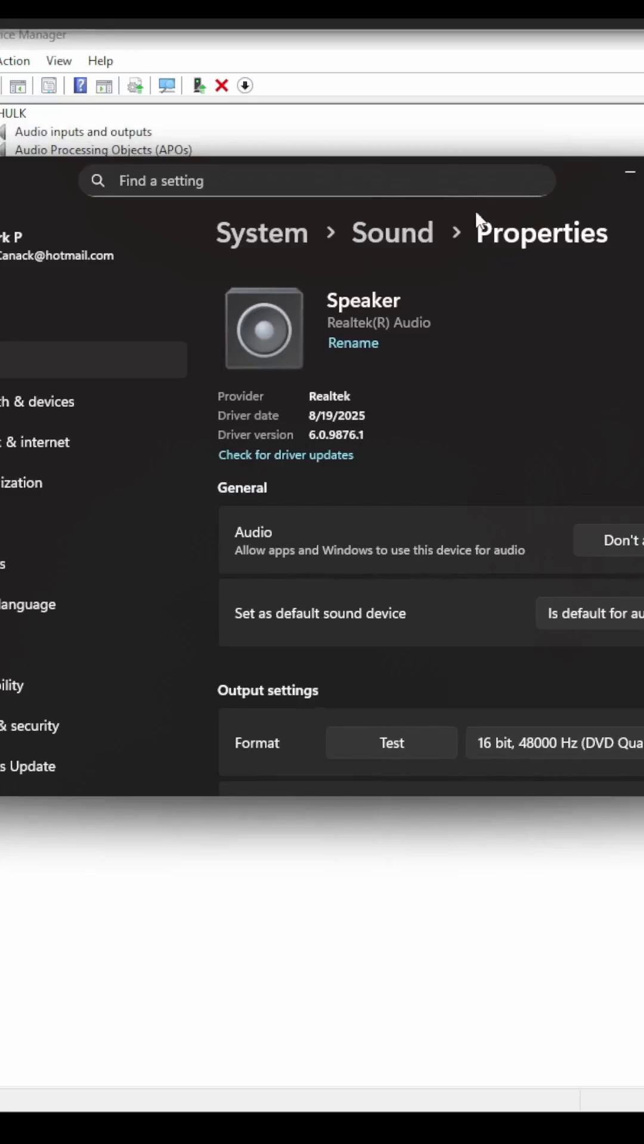
- Scroll the Realtek(R) Audio speaker properties down to the volume slider at 42
{"action": "scroll", "scroll_direction": "down", "scroll_amount": 3}
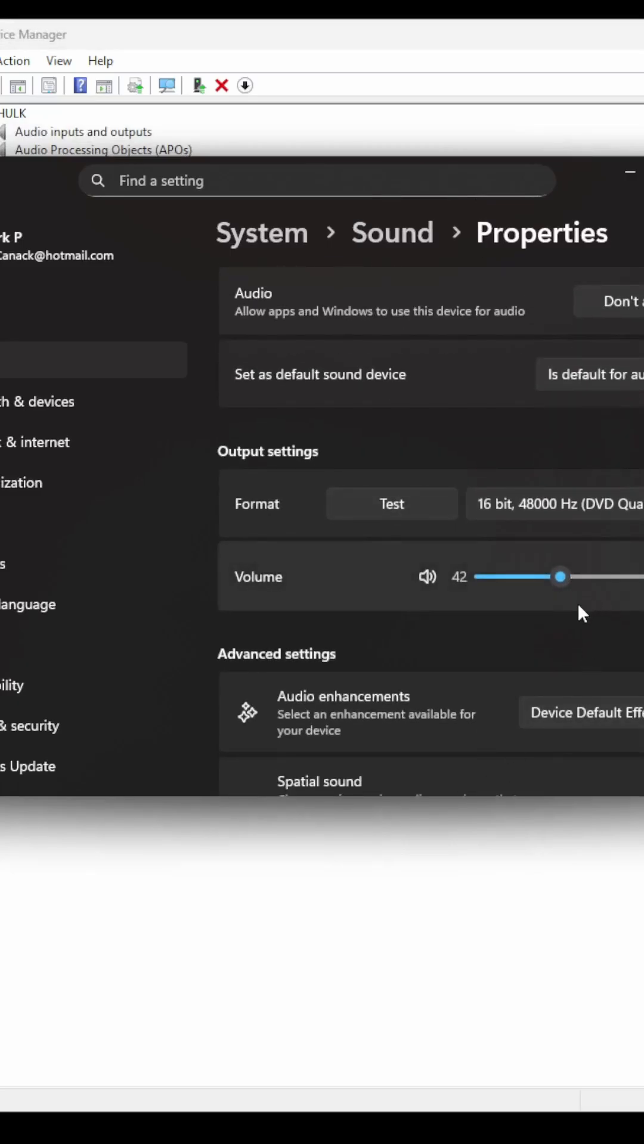